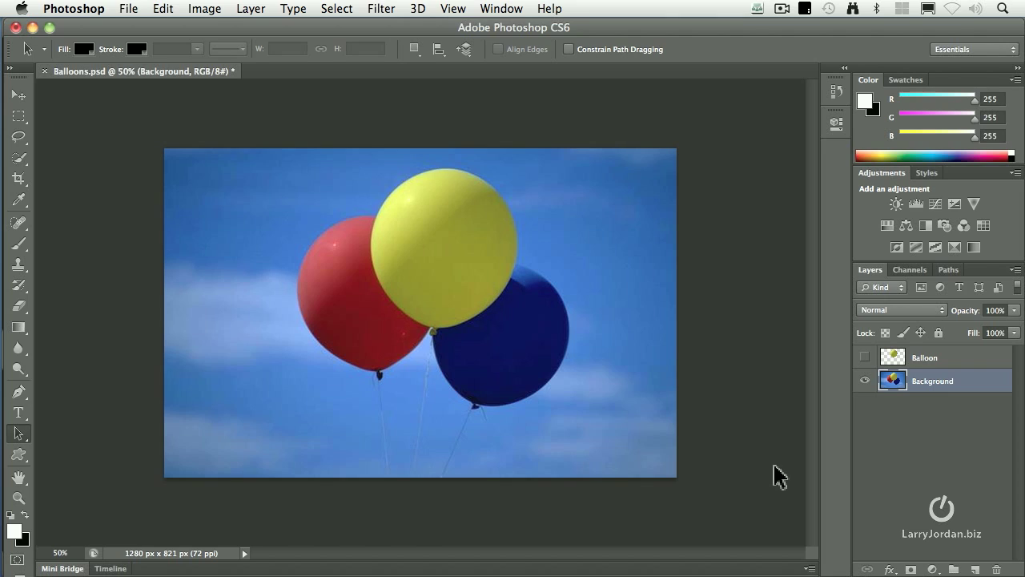
mouse_move(751, 466)
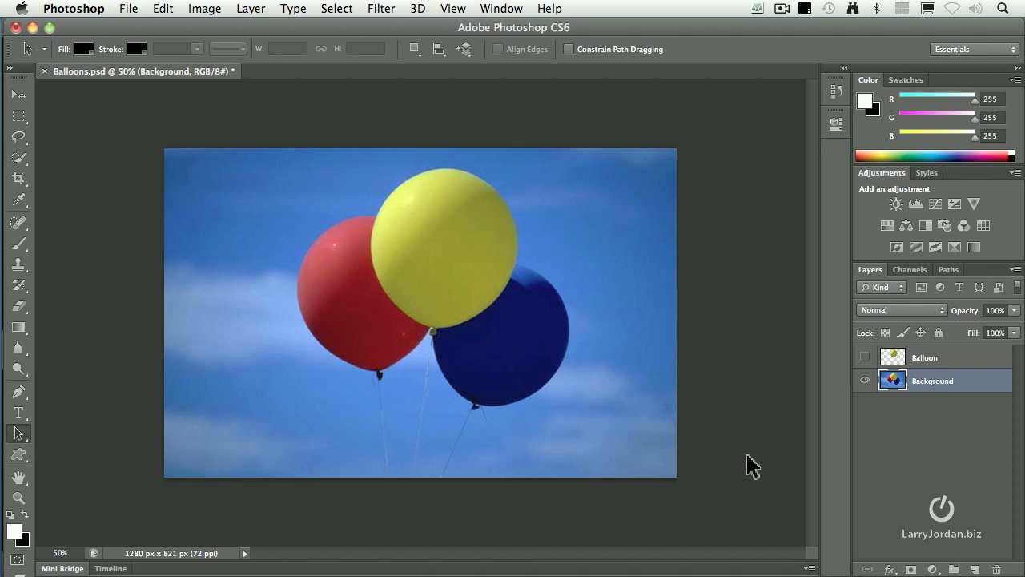
mouse_move(759, 463)
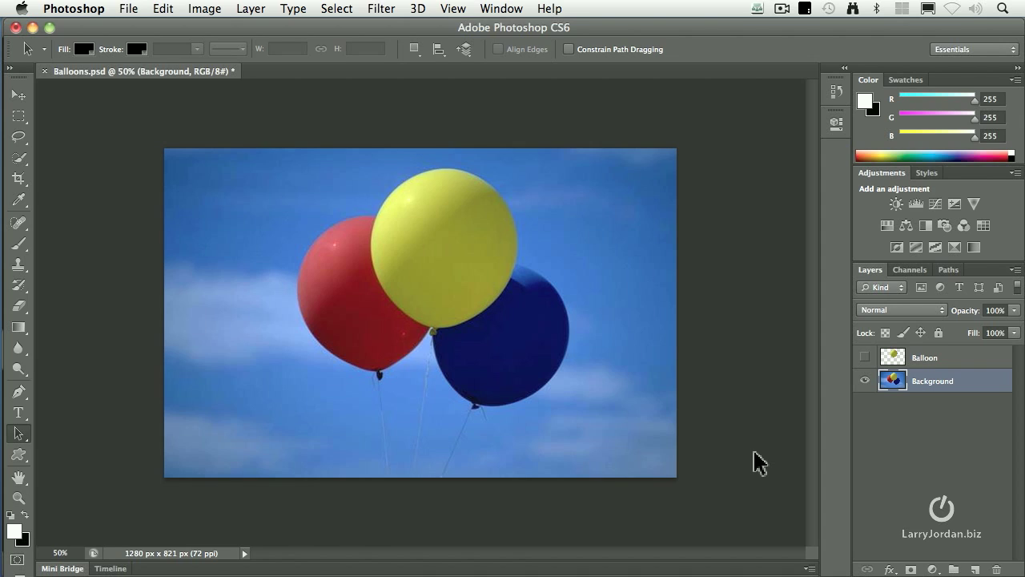
- Isolate the yellow balloon with Quick Selection and Lasso onto a Balloon layer, hiding Background
click(17, 159)
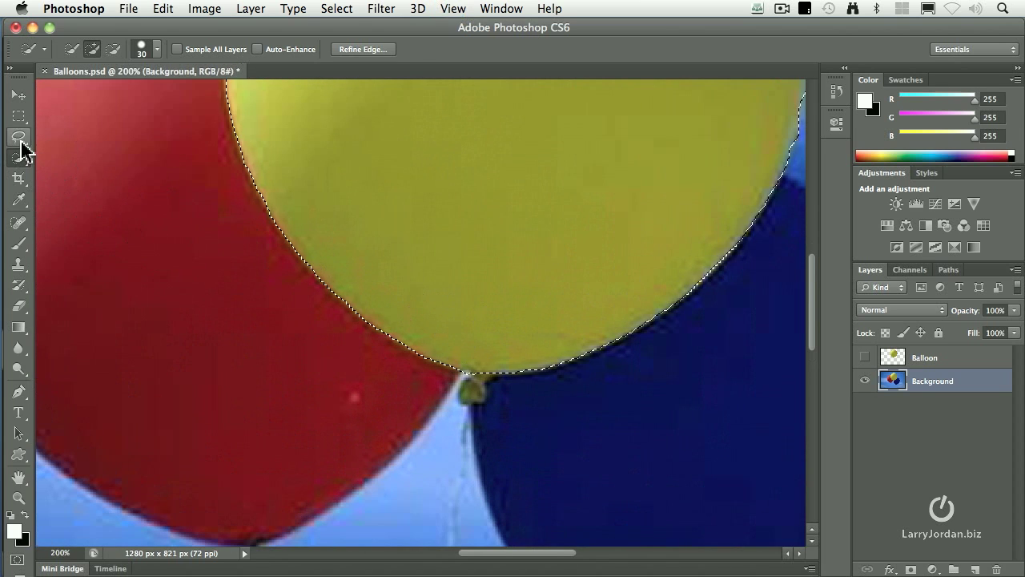
click(19, 137)
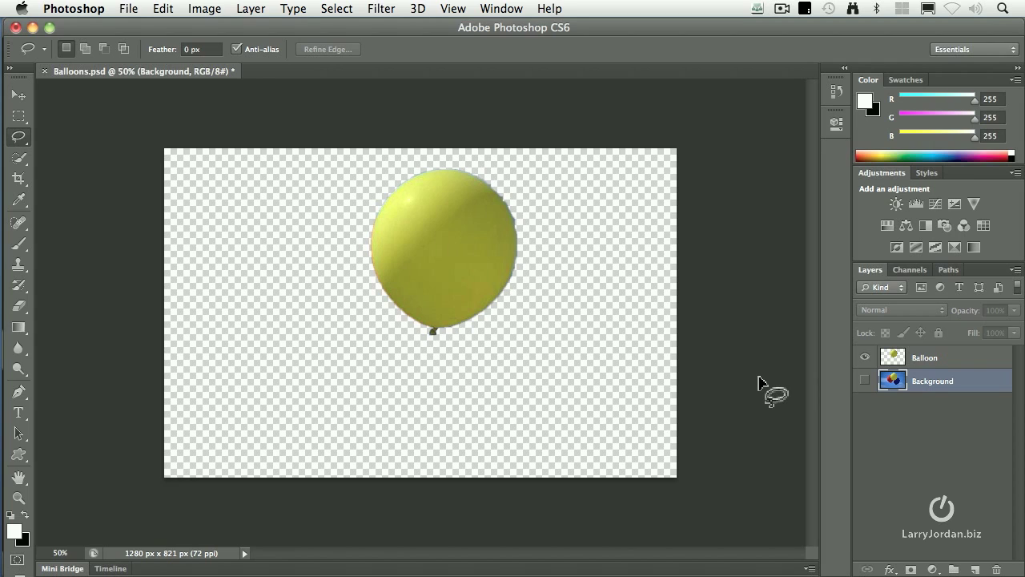
- Select and hide the Balloon layer, then turn the Background layer visible again
click(925, 357)
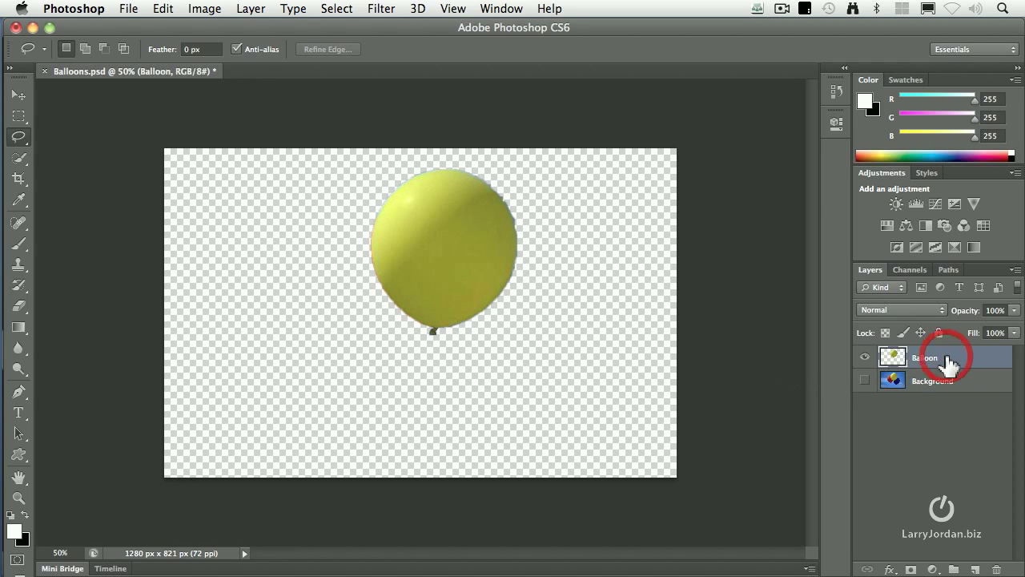
click(864, 357)
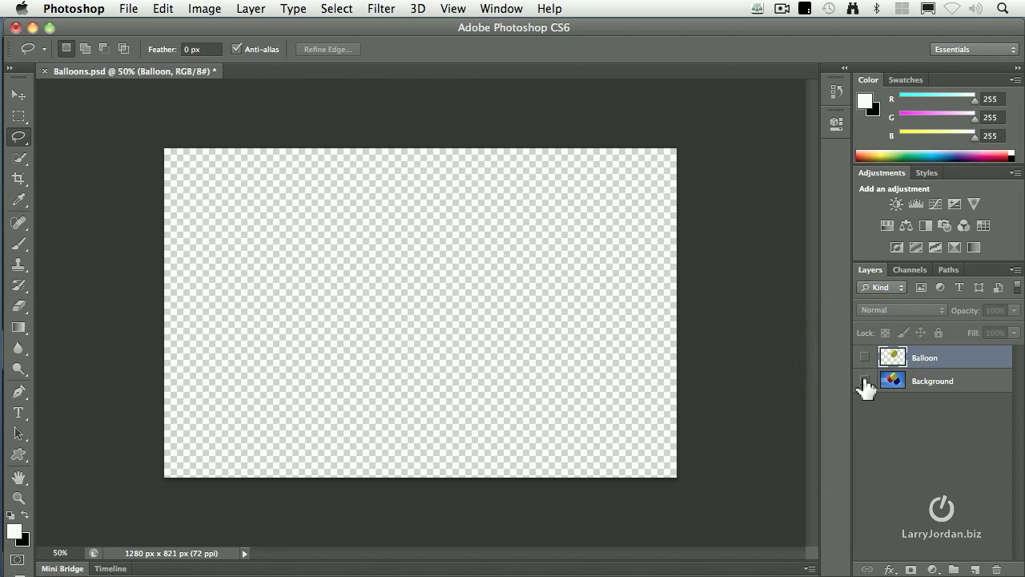
click(864, 381)
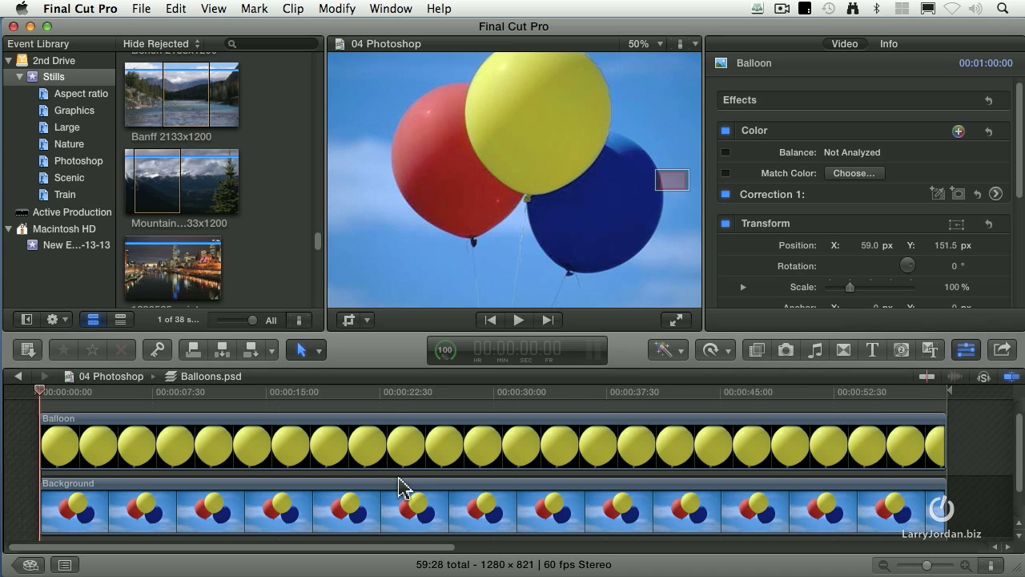
mouse_move(285, 527)
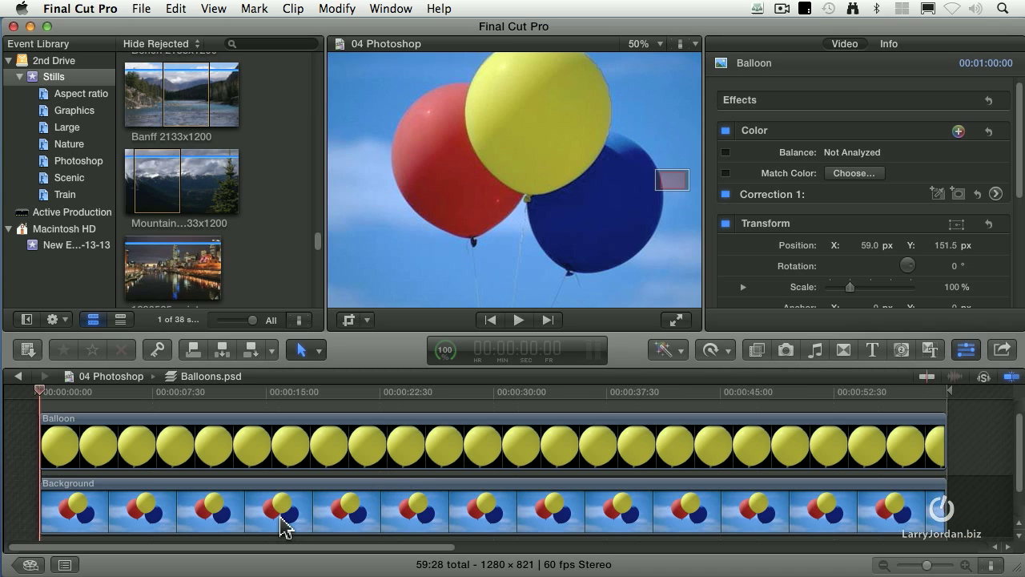
- Select the Background layer clip in the Balloons.psd compound clip timeline
click(343, 513)
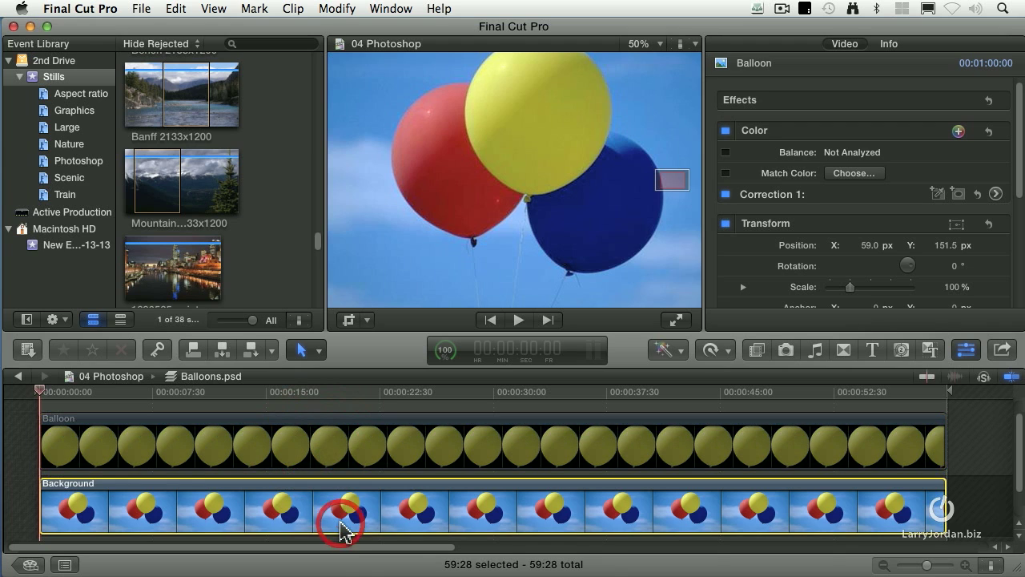
click(647, 441)
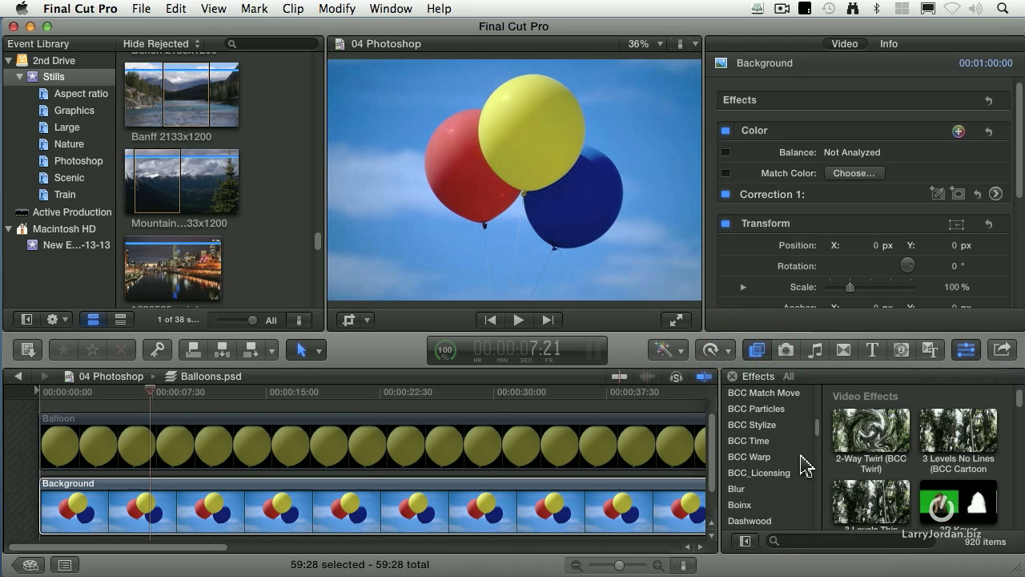
mouse_move(747, 493)
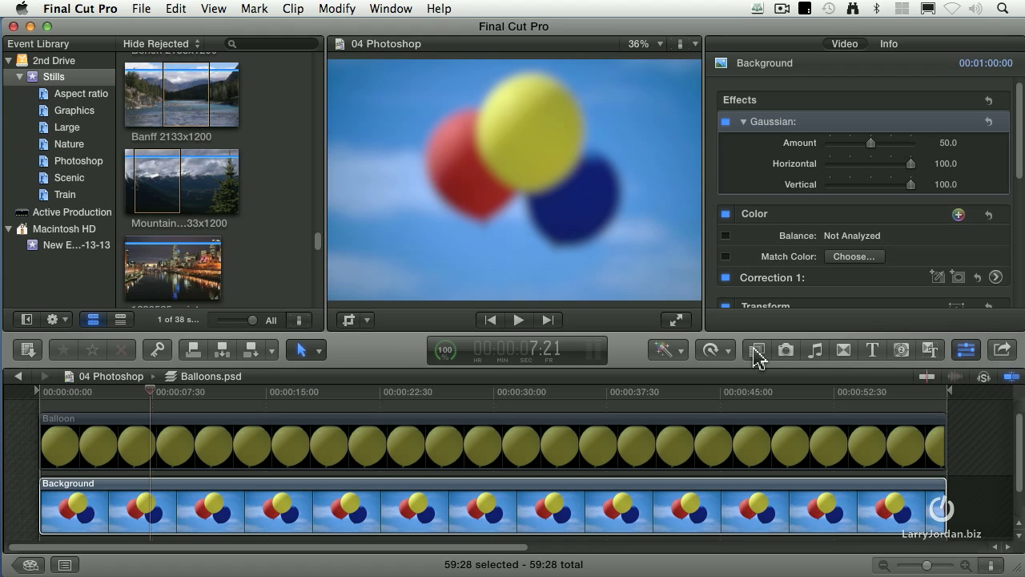
mouse_move(258, 483)
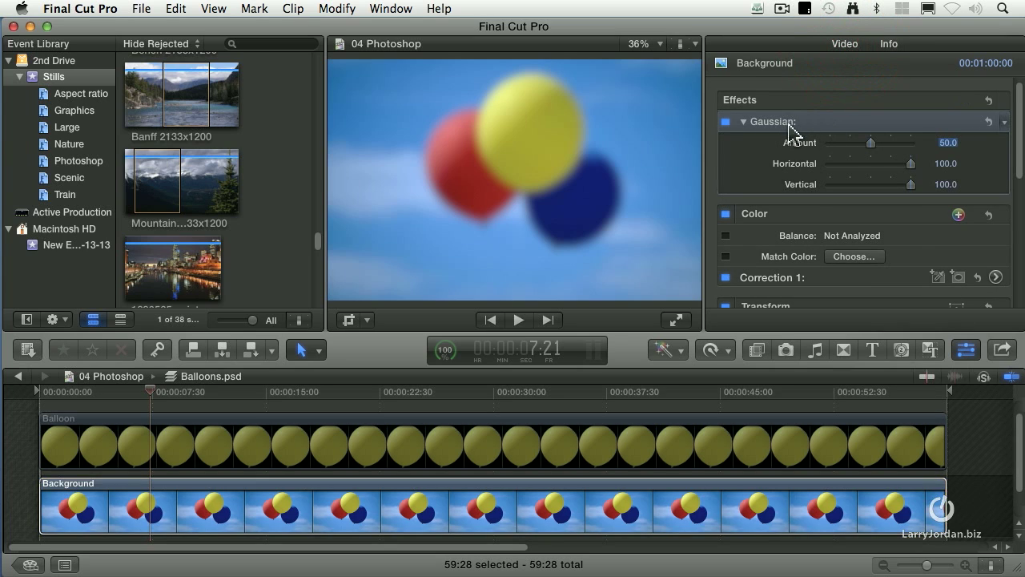
mouse_move(1005, 152)
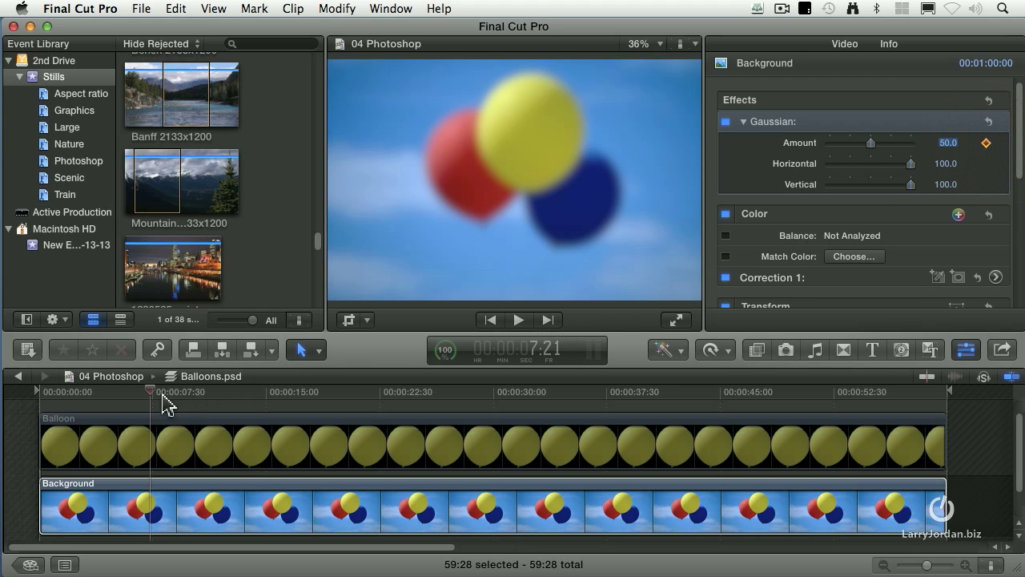
- At the clip start, set the Background's Gaussian blur Amount to 0
click(719, 393)
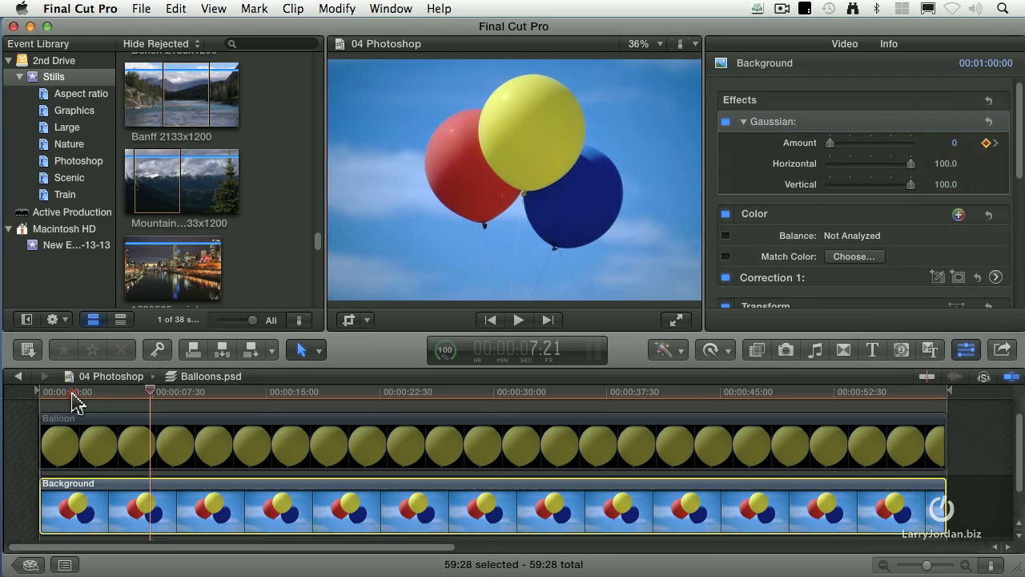
click(517, 320)
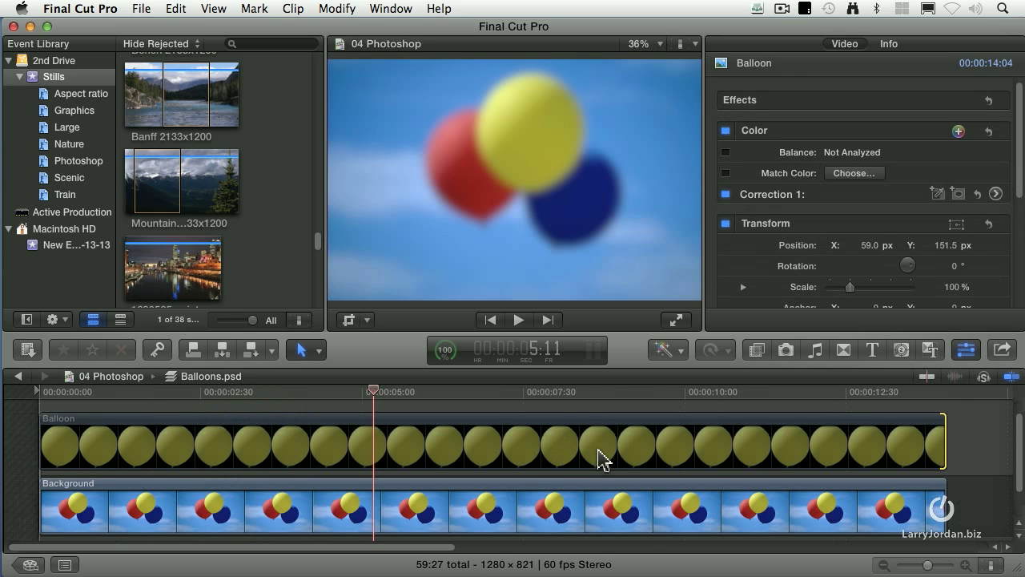
- At about 2:15, keyframe the Background clip's Gaussian Amount at 50
drag(372, 391, 192, 391)
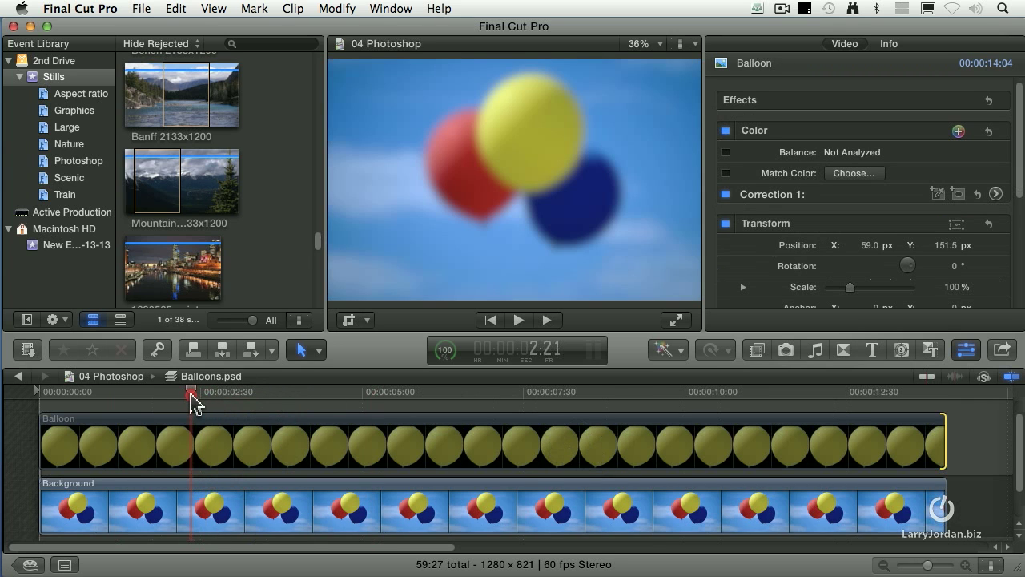
click(184, 508)
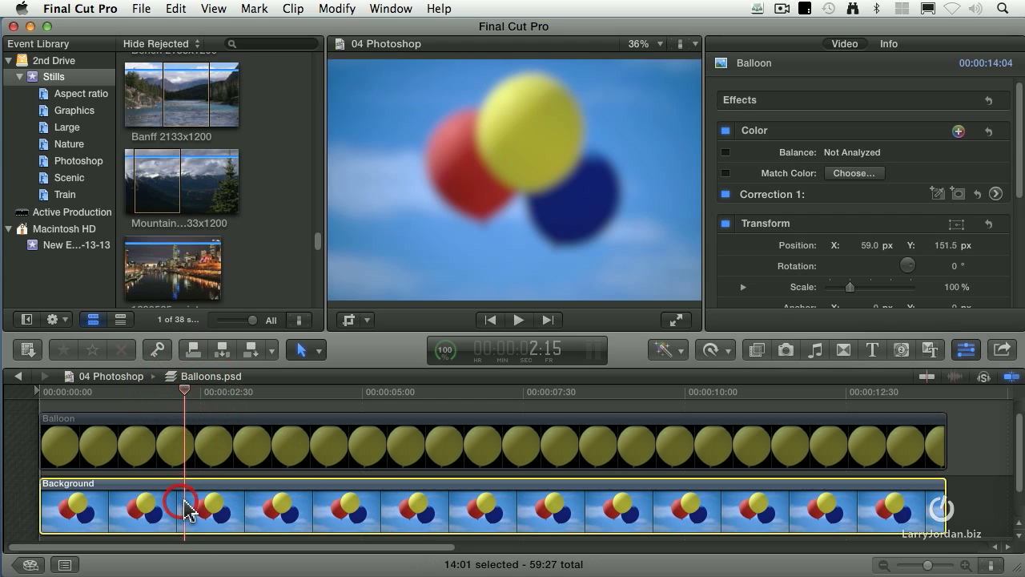
click(186, 511)
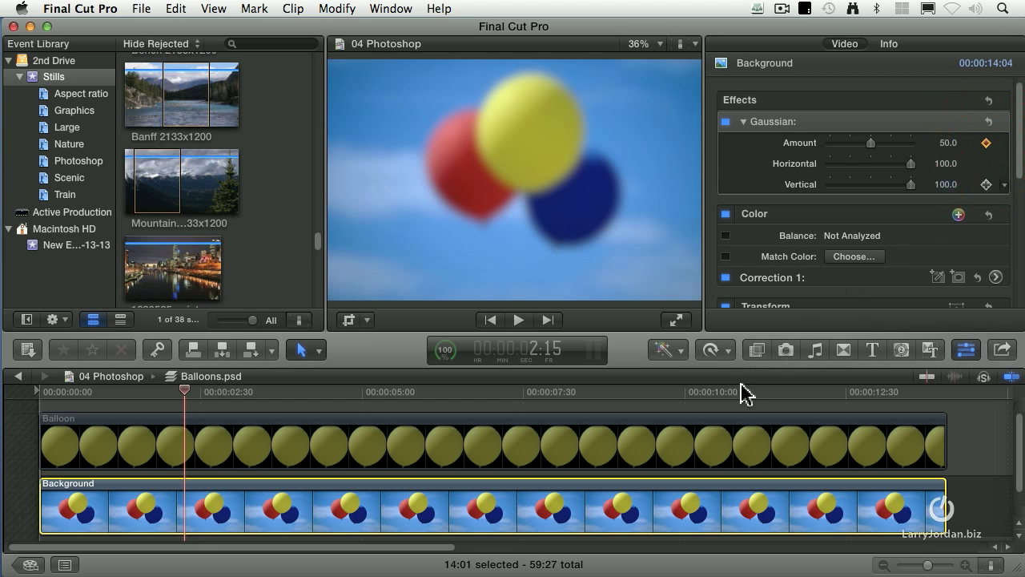
click(607, 392)
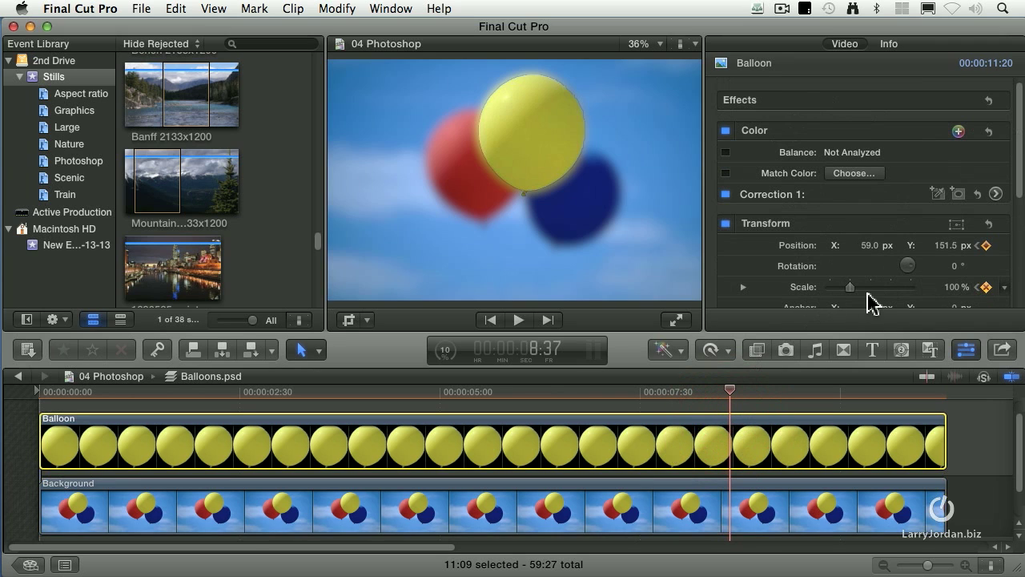
- Scale the yellow balloon to 198% and move its Position X to 257 px
drag(850, 286, 865, 287)
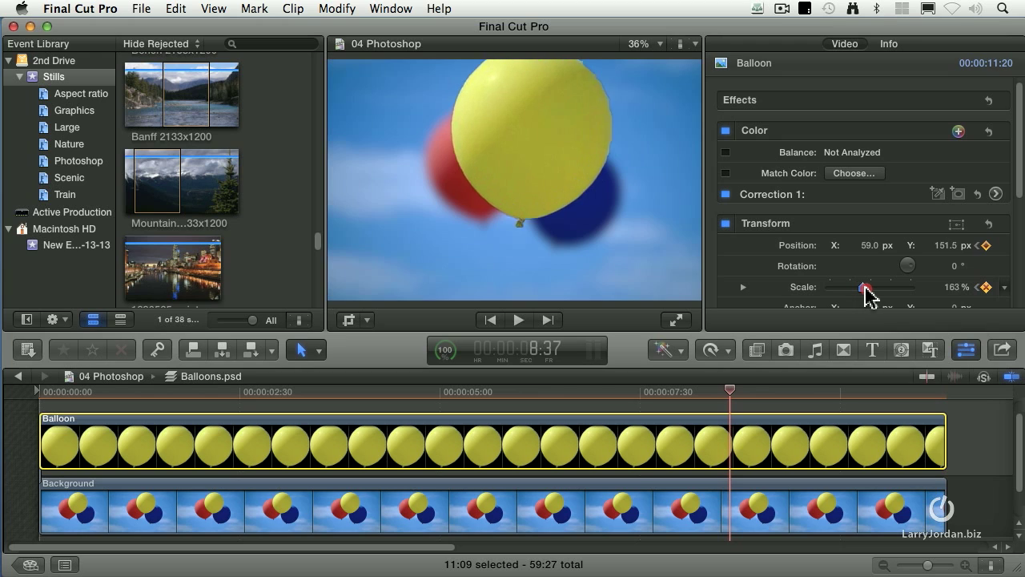
drag(861, 286, 870, 287)
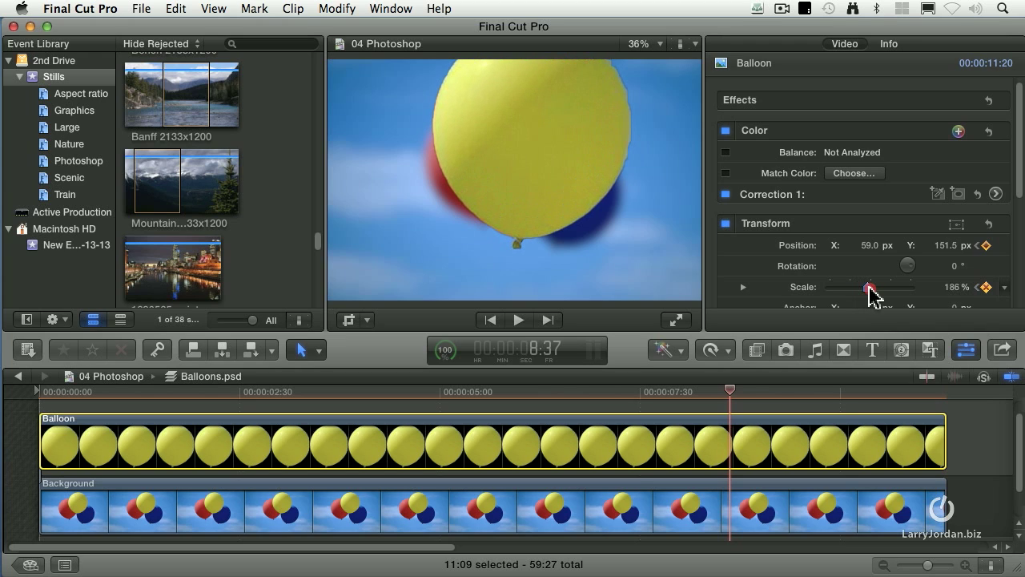
drag(869, 287, 873, 287)
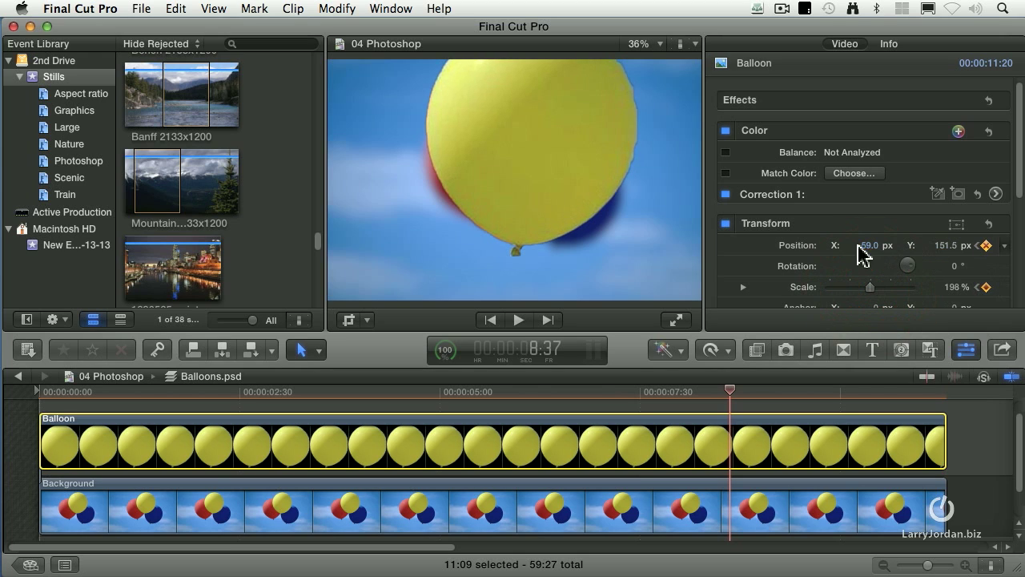
drag(865, 245, 881, 245)
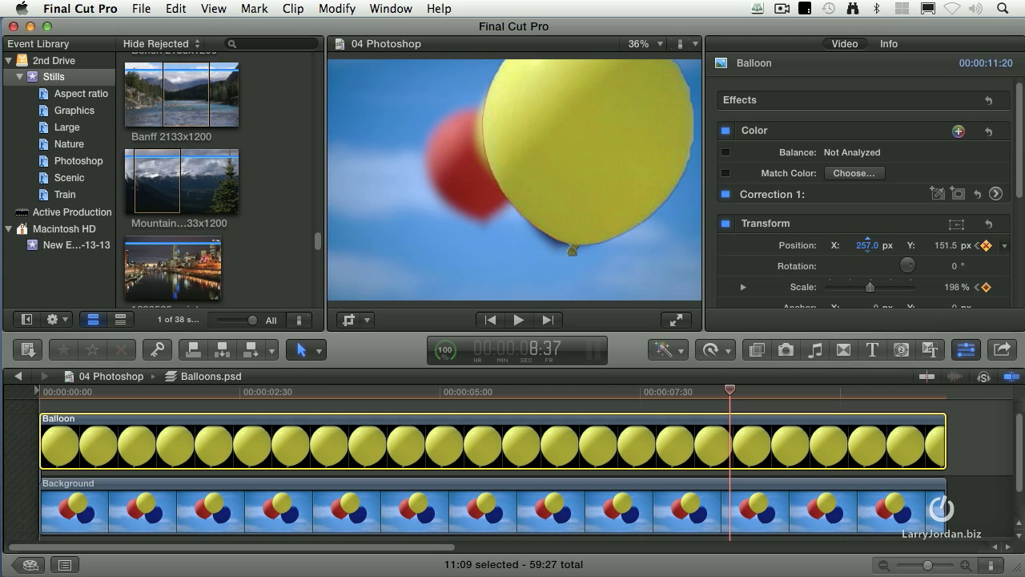
drag(867, 245, 872, 245)
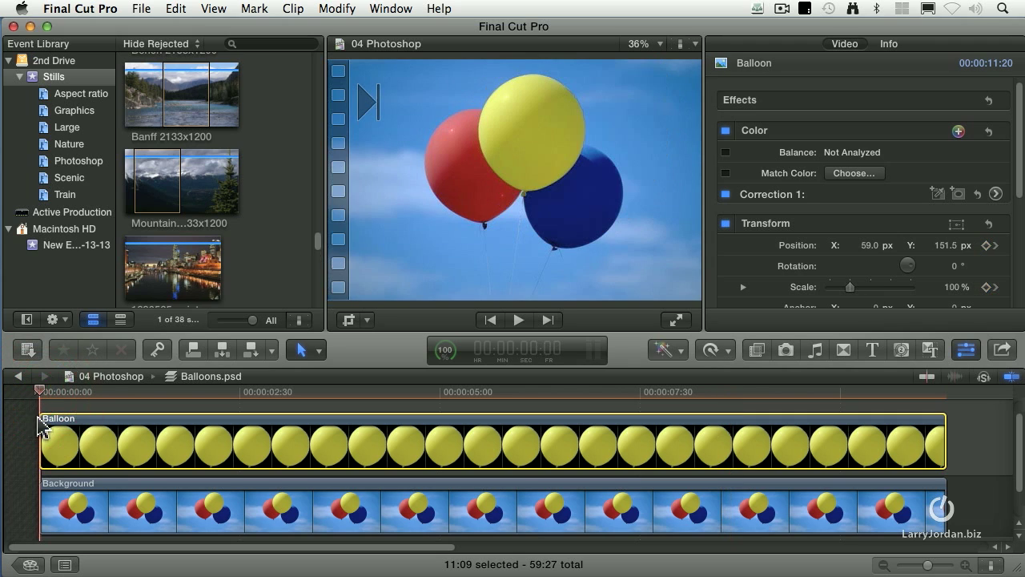
click(337, 9)
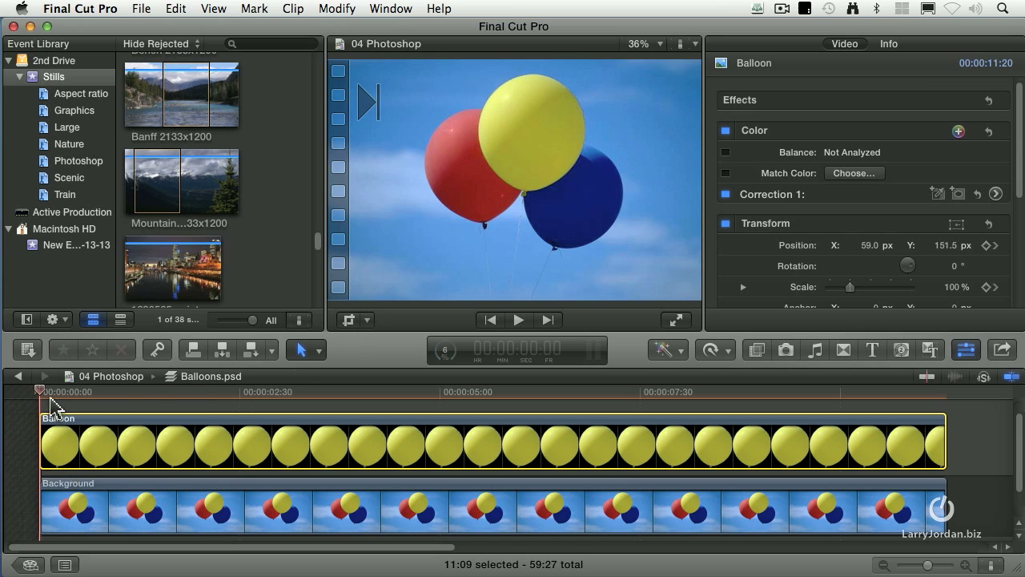
click(40, 392)
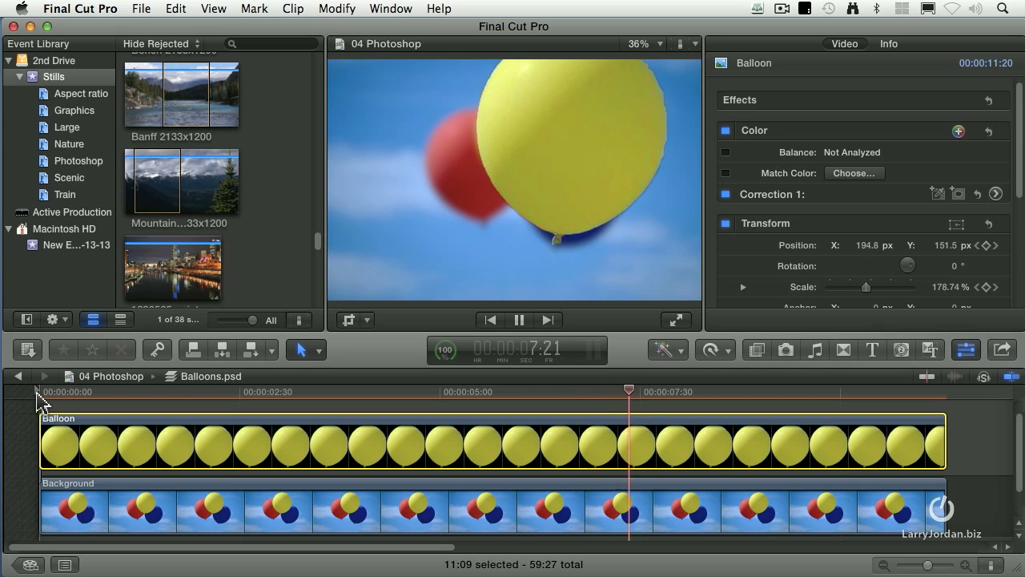
click(519, 320)
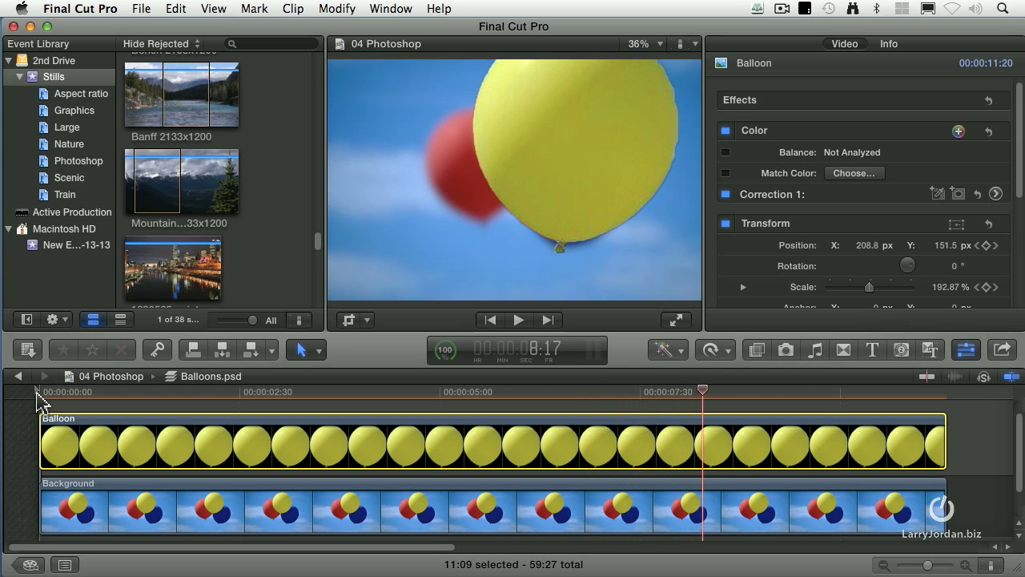